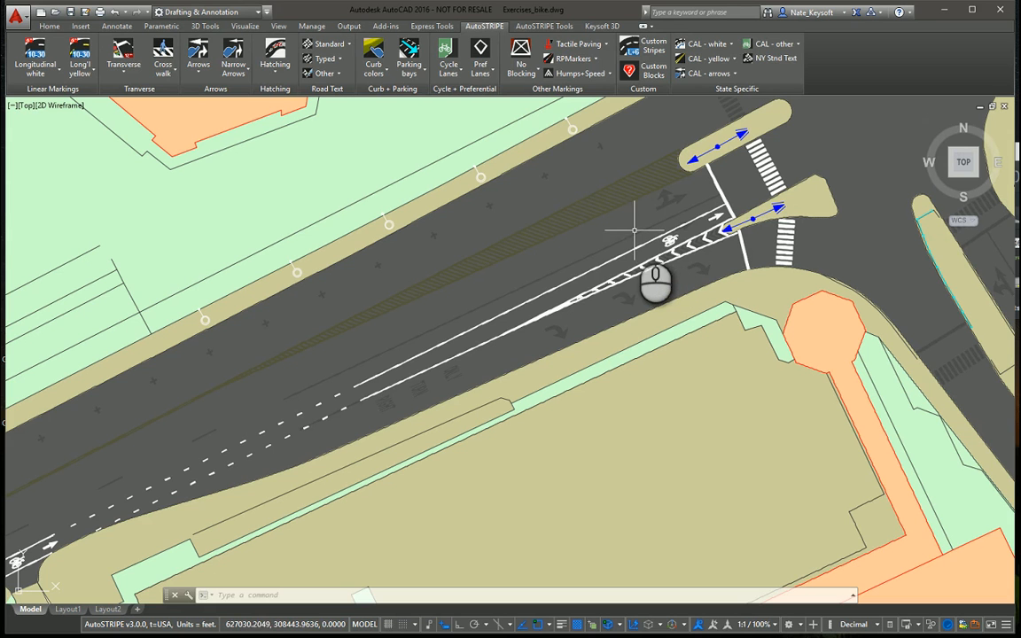
pyautogui.moveTo(541, 217)
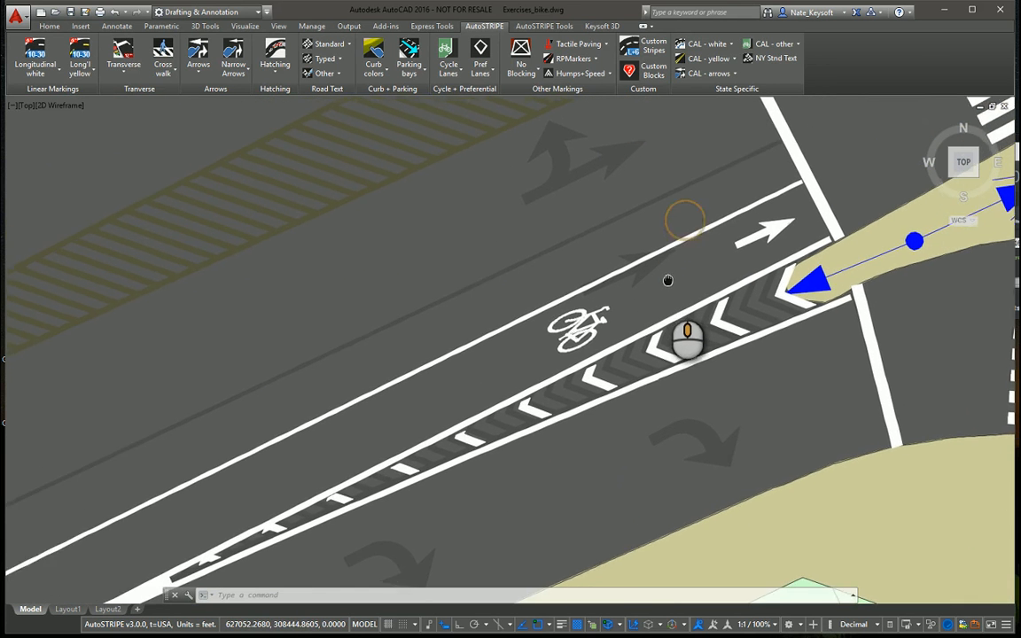
# Place a Cycle Detector Symbol in the bike lane just before the stop line
pyautogui.moveTo(669, 280); pyautogui.dragTo(665, 292)
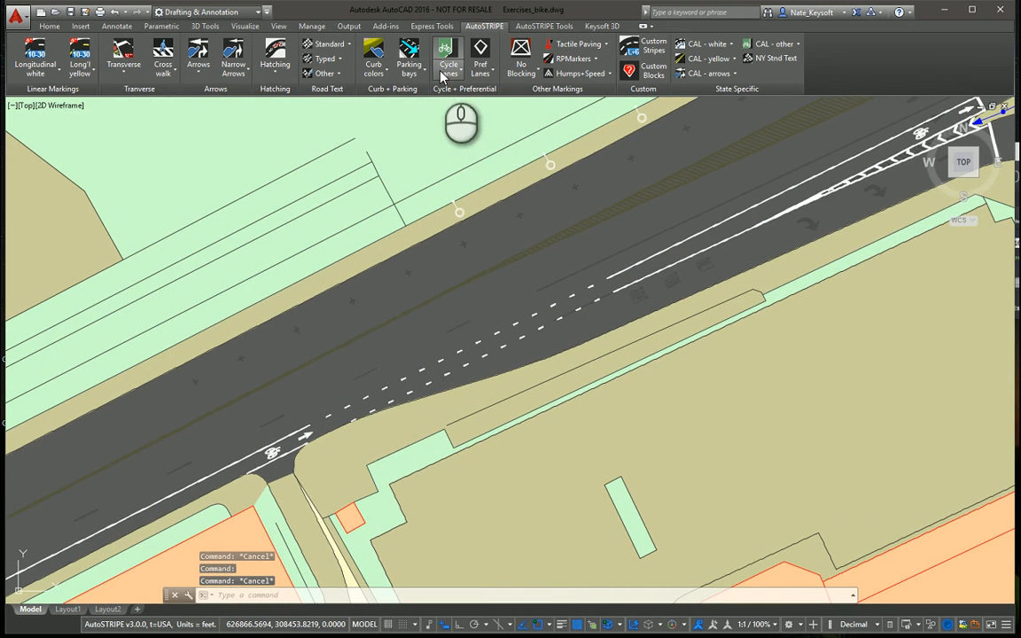
pyautogui.click(449, 58)
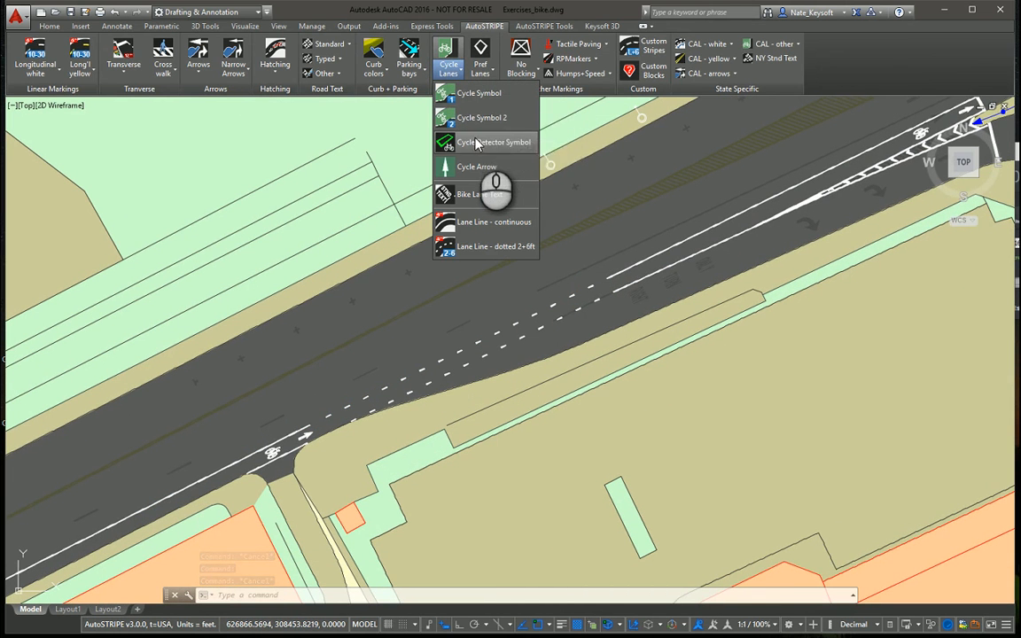
pyautogui.moveTo(483, 149)
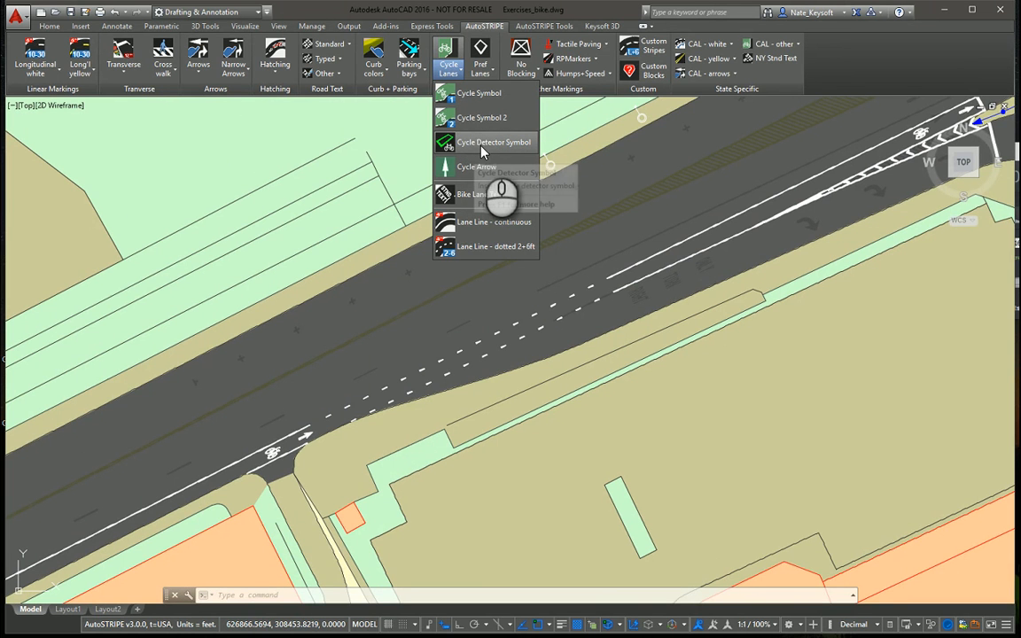
pyautogui.click(493, 142)
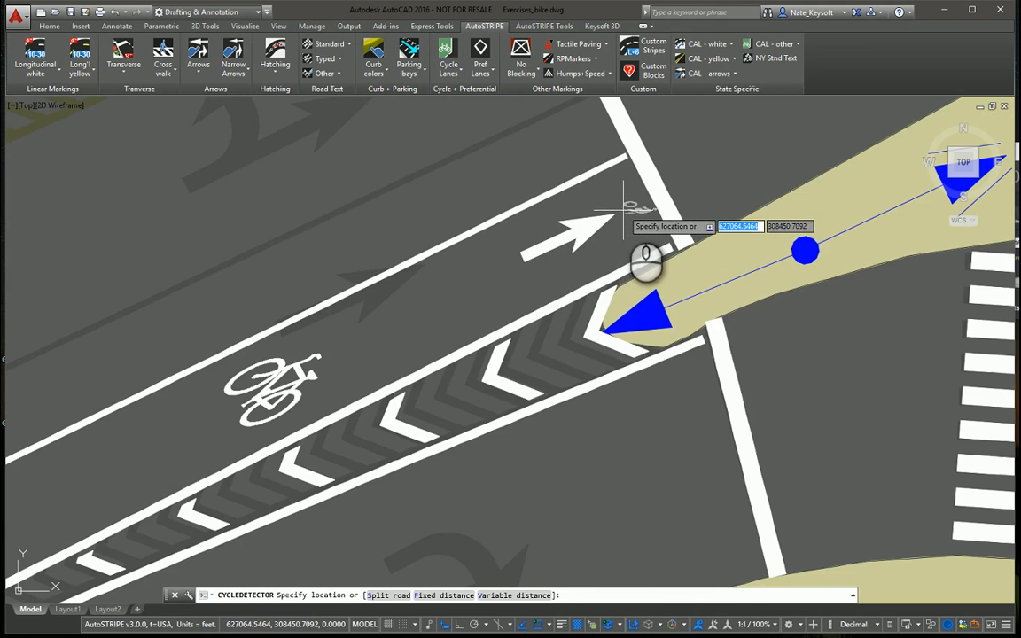
pyautogui.click(645, 258)
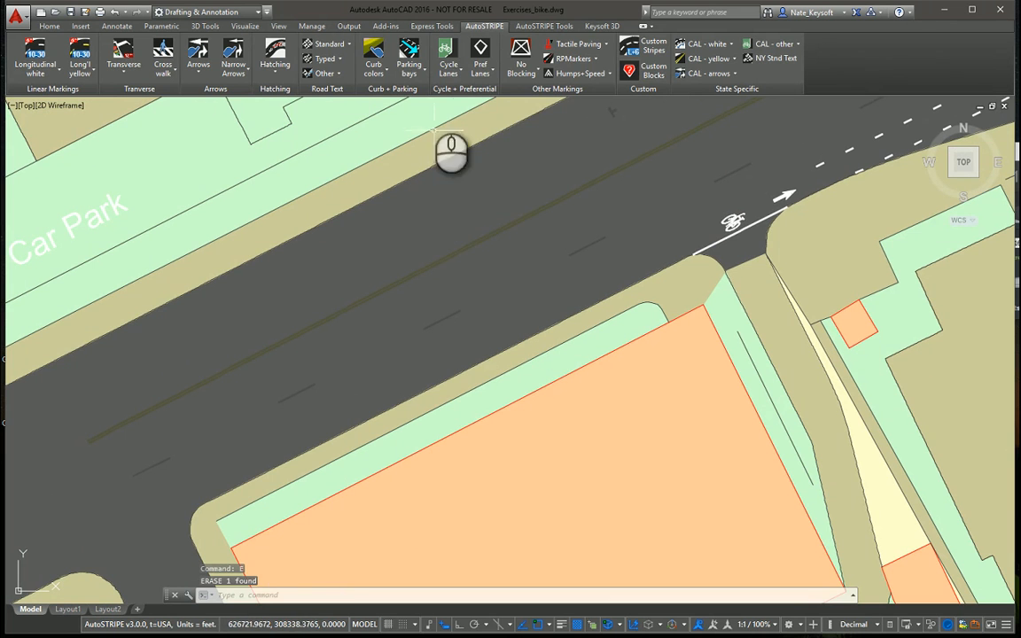
# Start the continuous Lane Line tool from the Cycle Lanes markings
pyautogui.click(448, 57)
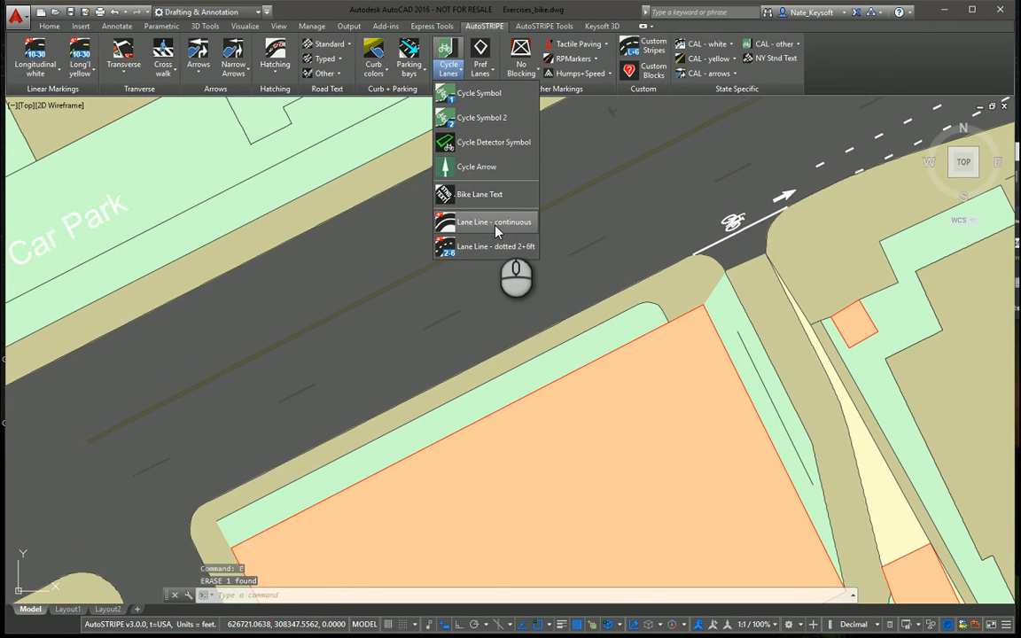
pyautogui.click(493, 221)
pyautogui.write('6')
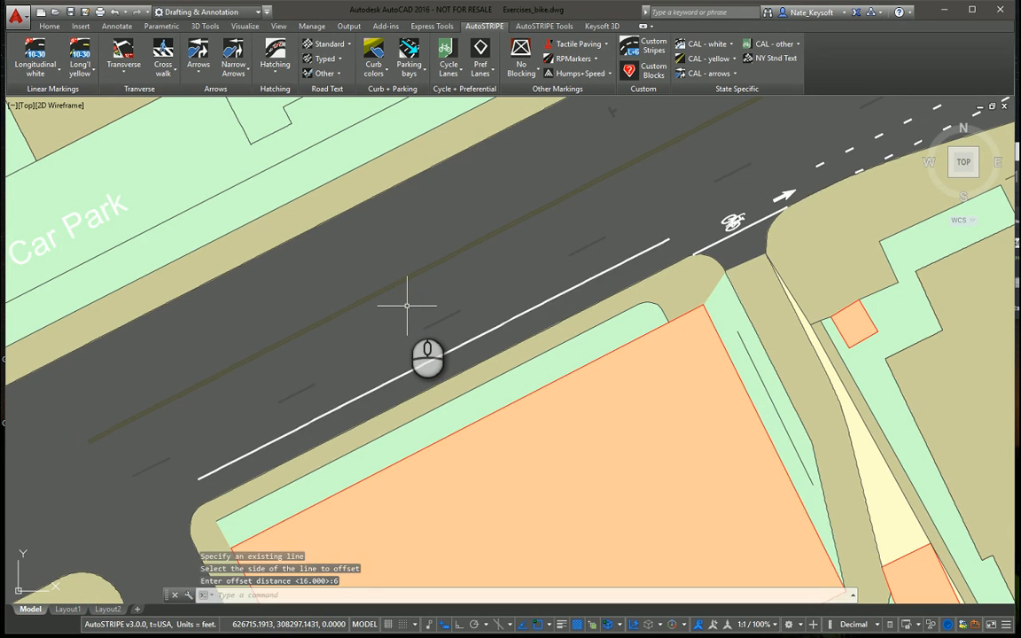
pyautogui.scroll(-3)
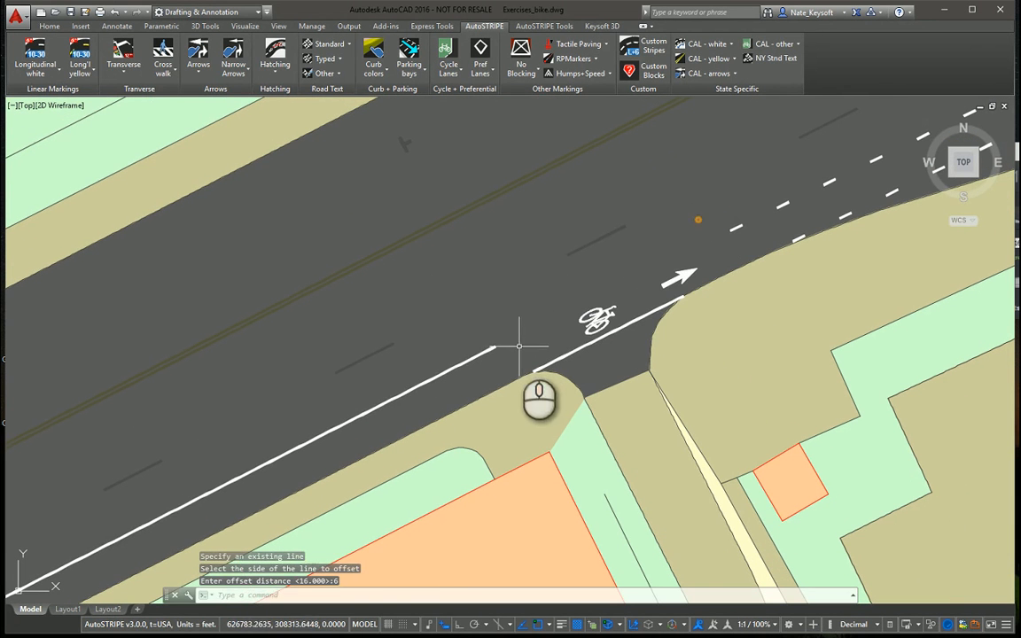